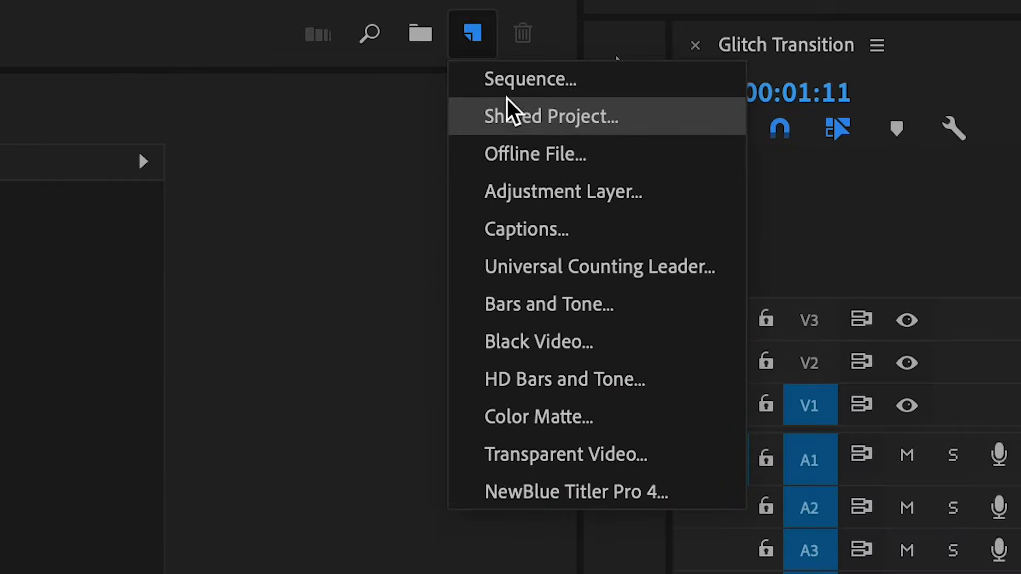
Create a new adjustment layer from the Project panel's New Item menu
click(563, 191)
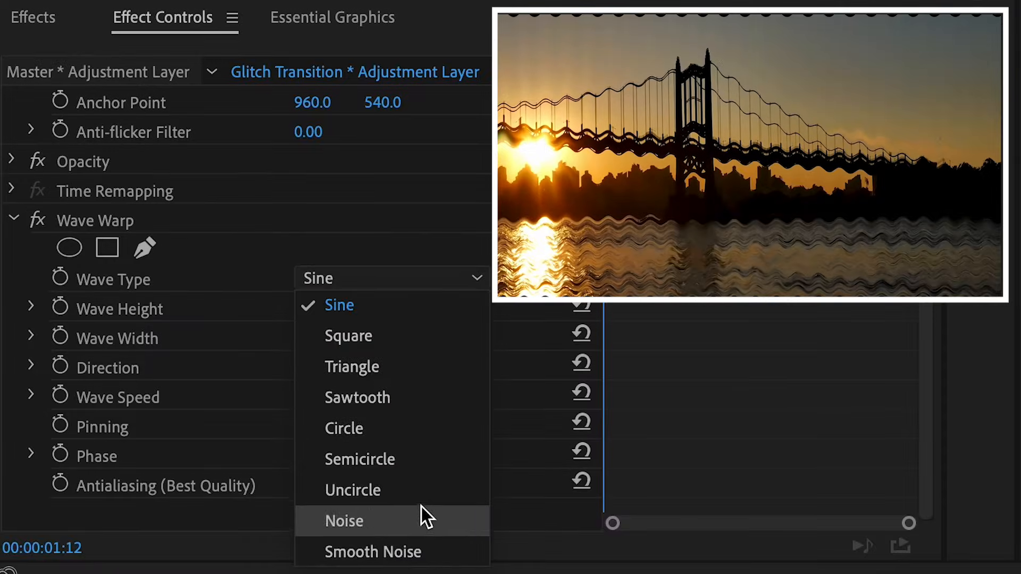
Set Wave Warp to Noise waves, height 250 and width 7500, then search effects for 'vr gli'
click(343, 521)
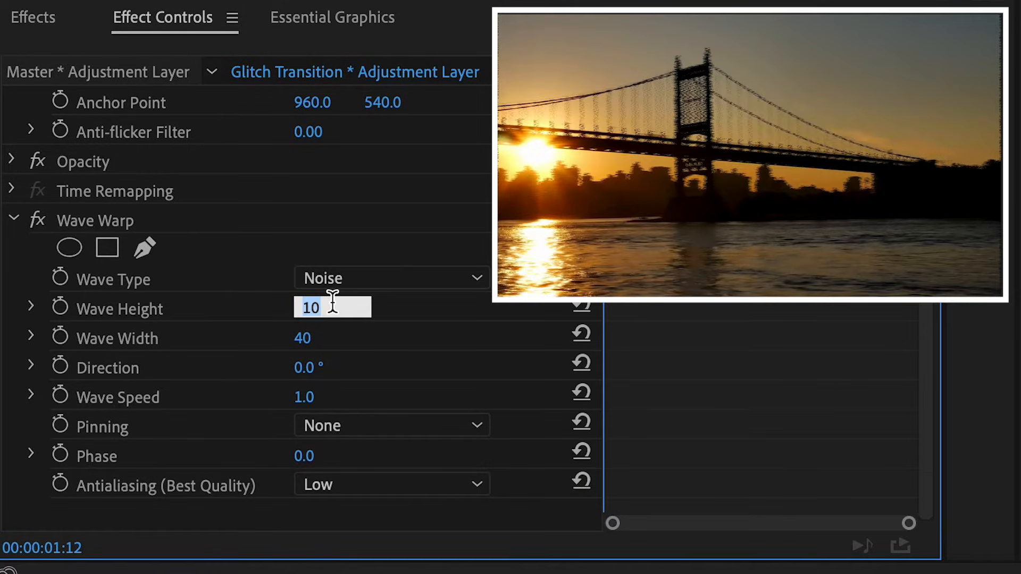
text(250)
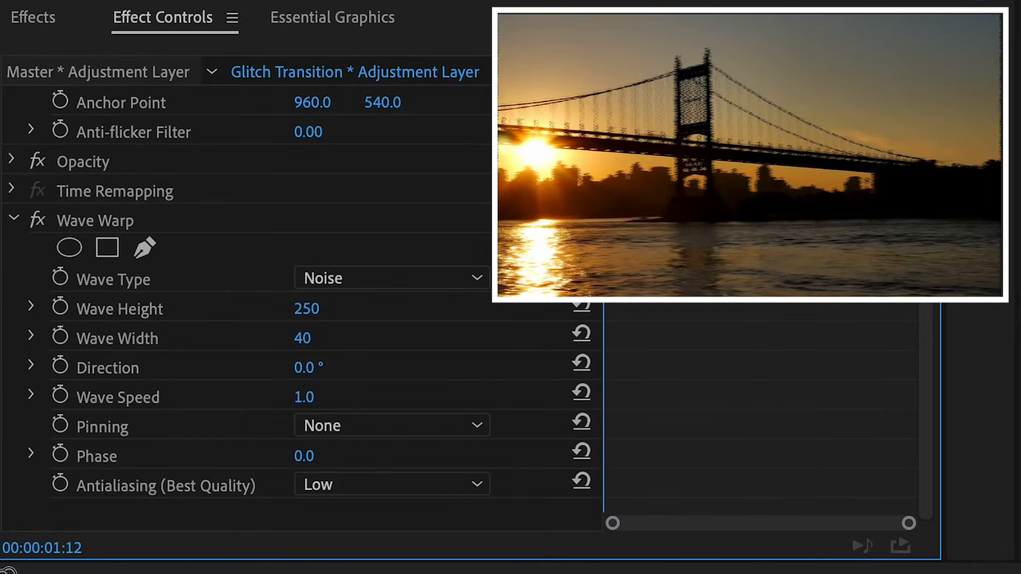
text(7500)
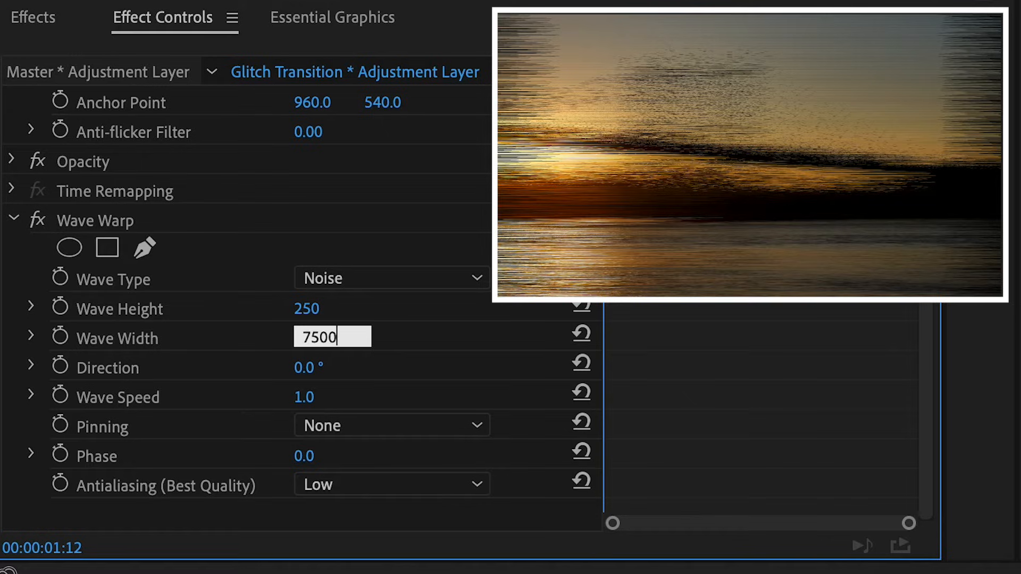
click(390, 426)
text(v)
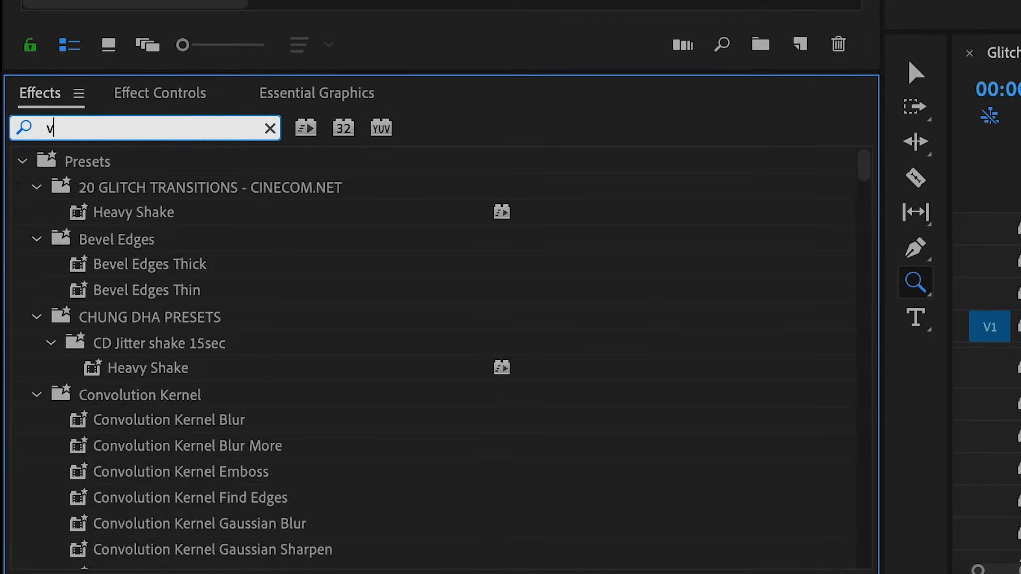
text(r gli)
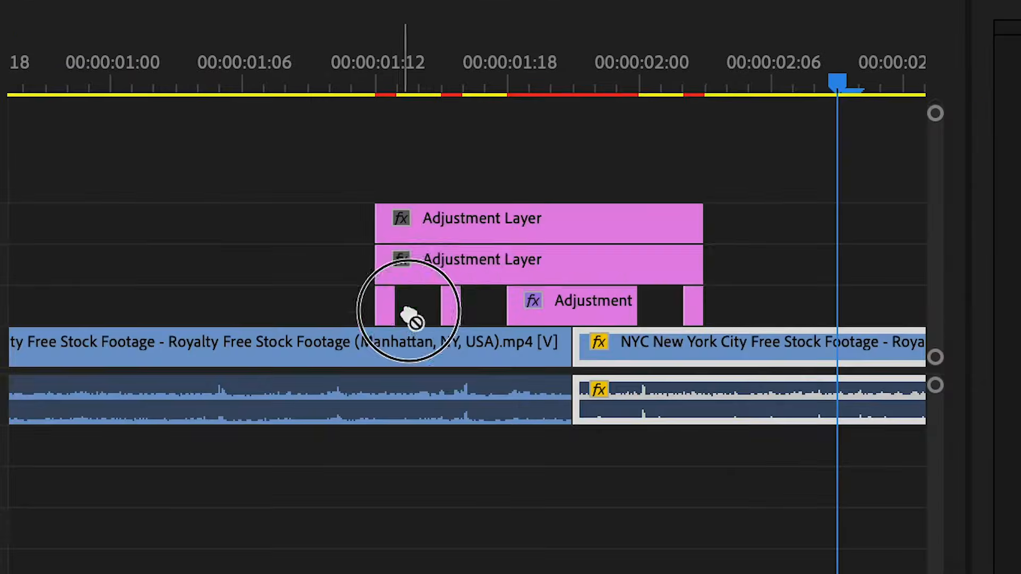
Trim the middle adjustment layer's start five frames later, leaving ten frames
click(332, 84)
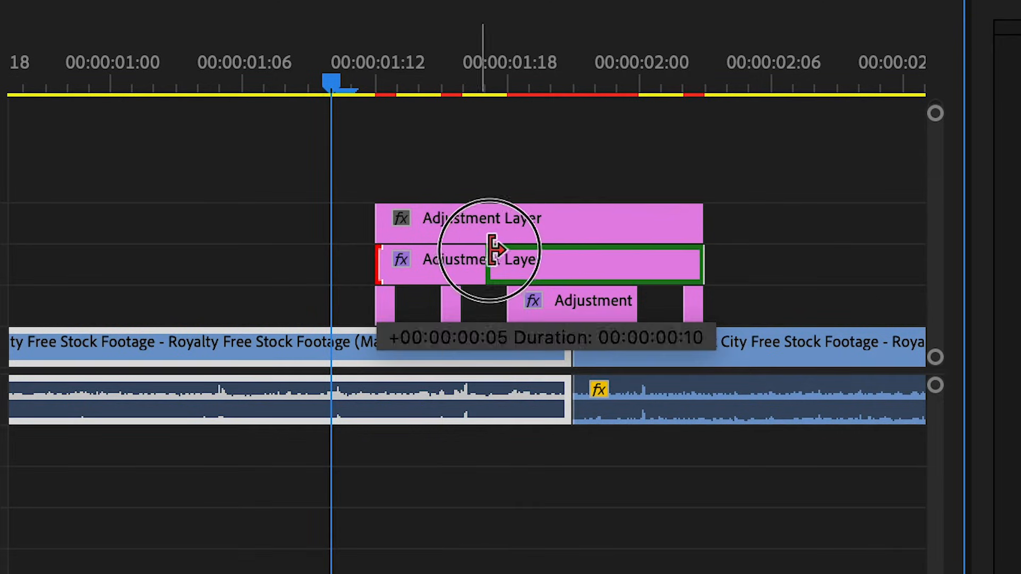
drag(492, 261, 671, 261)
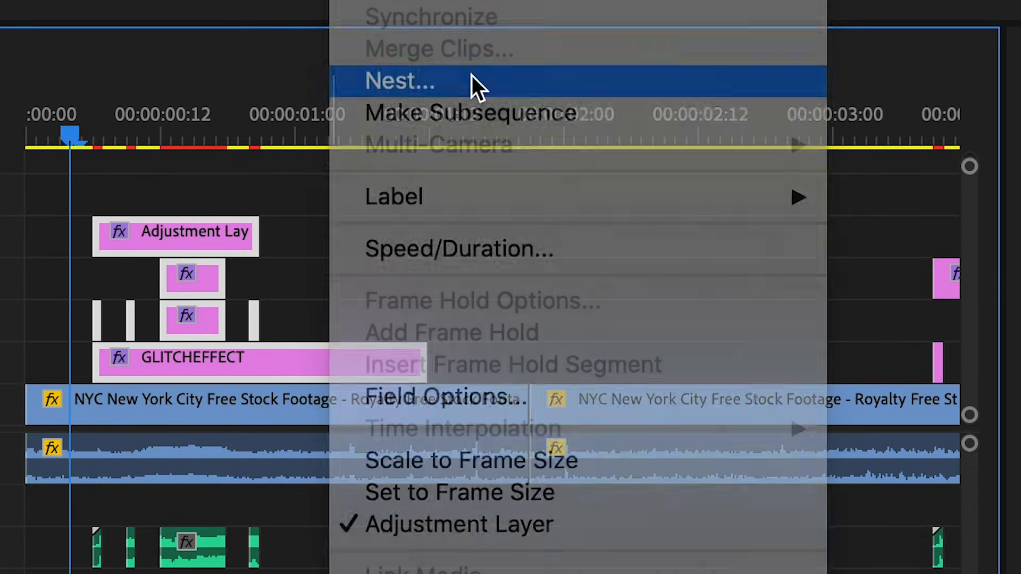
Nest the GLITCHEFFECT title and its adjustment layers as 'Nested_Title'
click(399, 80)
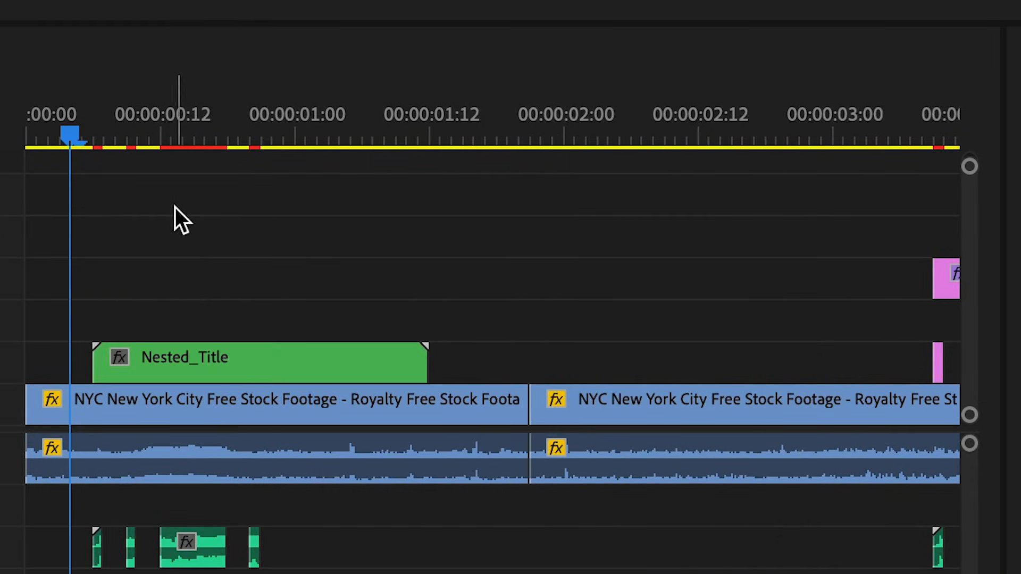